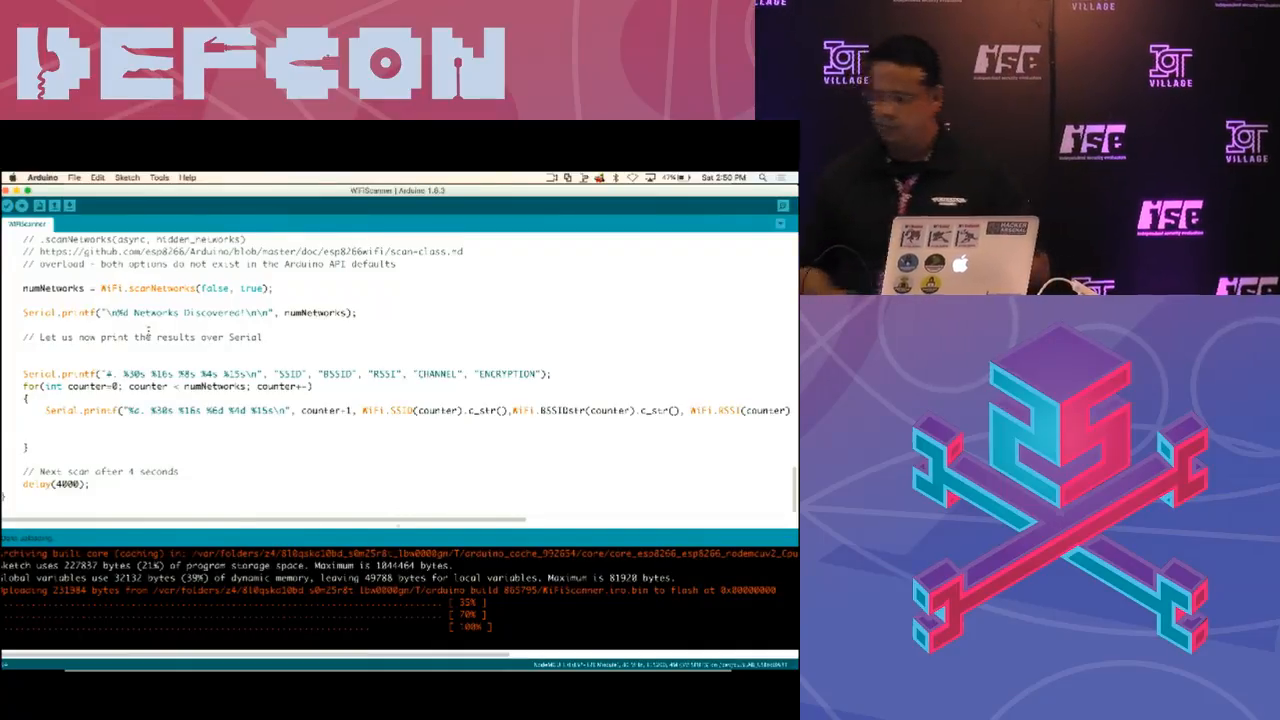
Step: Show the WiFiScanner scan results in the Serial Monitor via the Tools menu
click(160, 176)
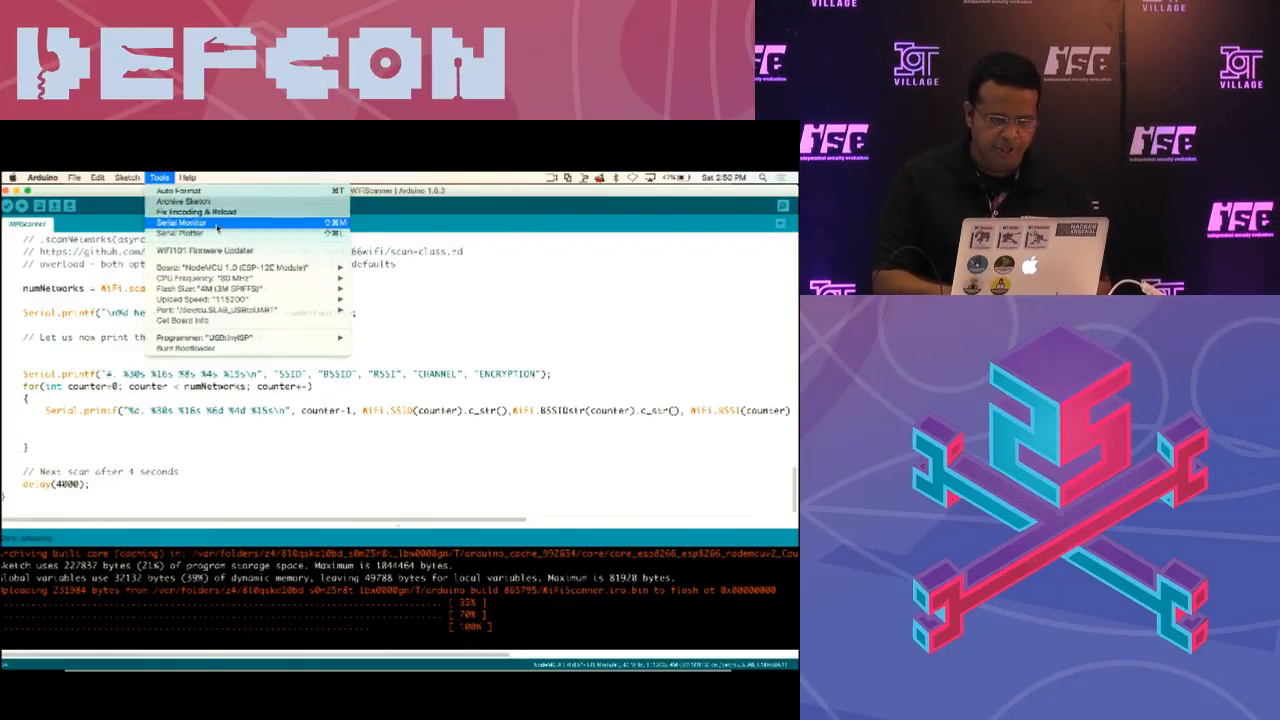
click(180, 222)
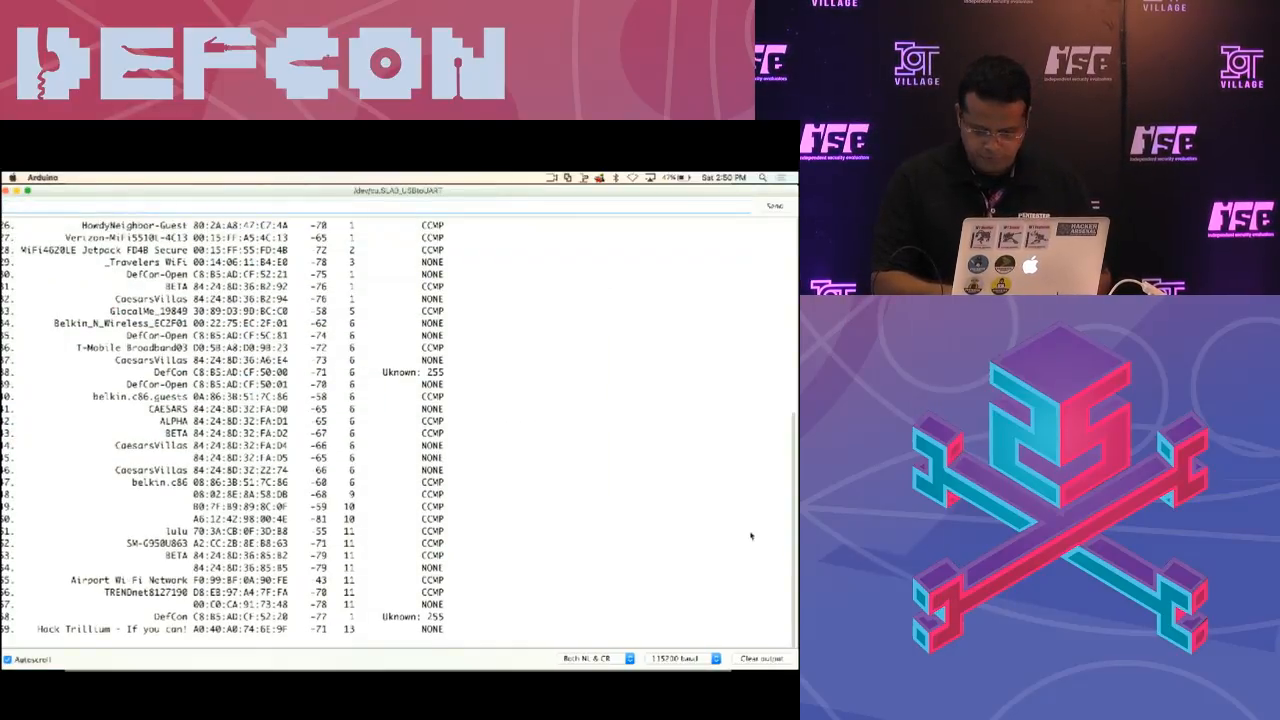
click(760, 658)
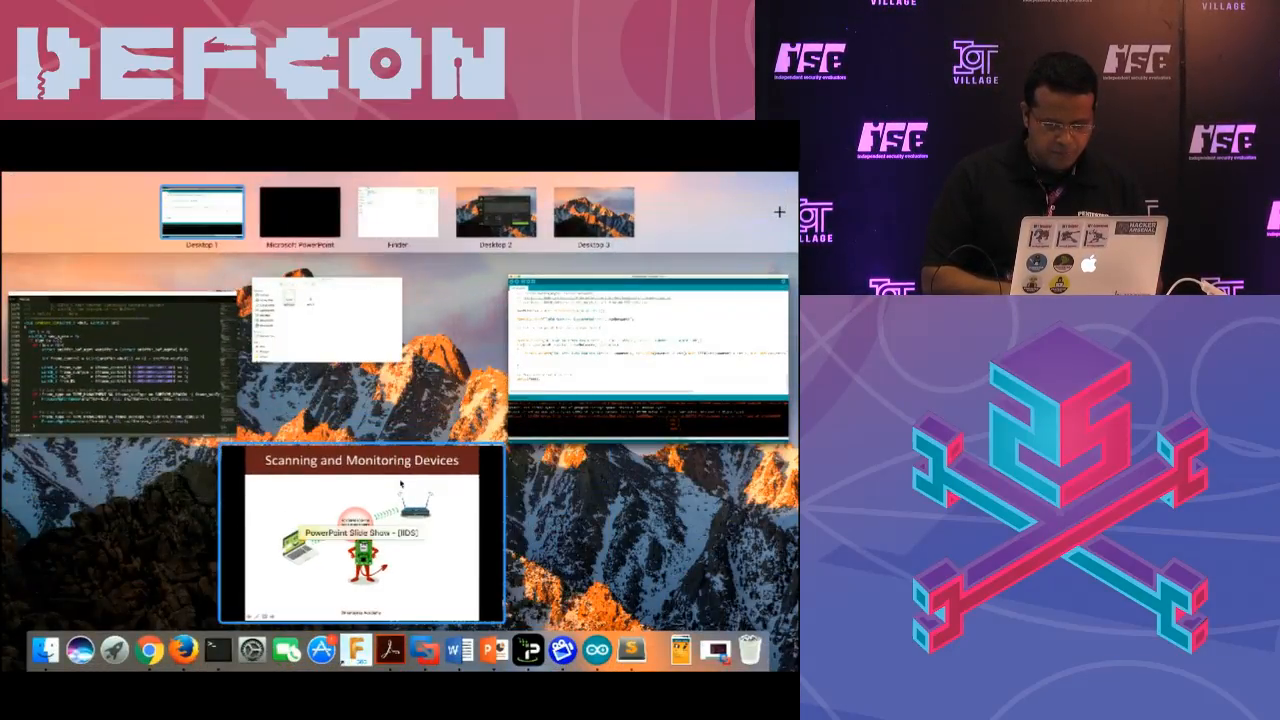
Step: Bring the Scanning and Monitoring Devices slide to the front to present it
click(398, 536)
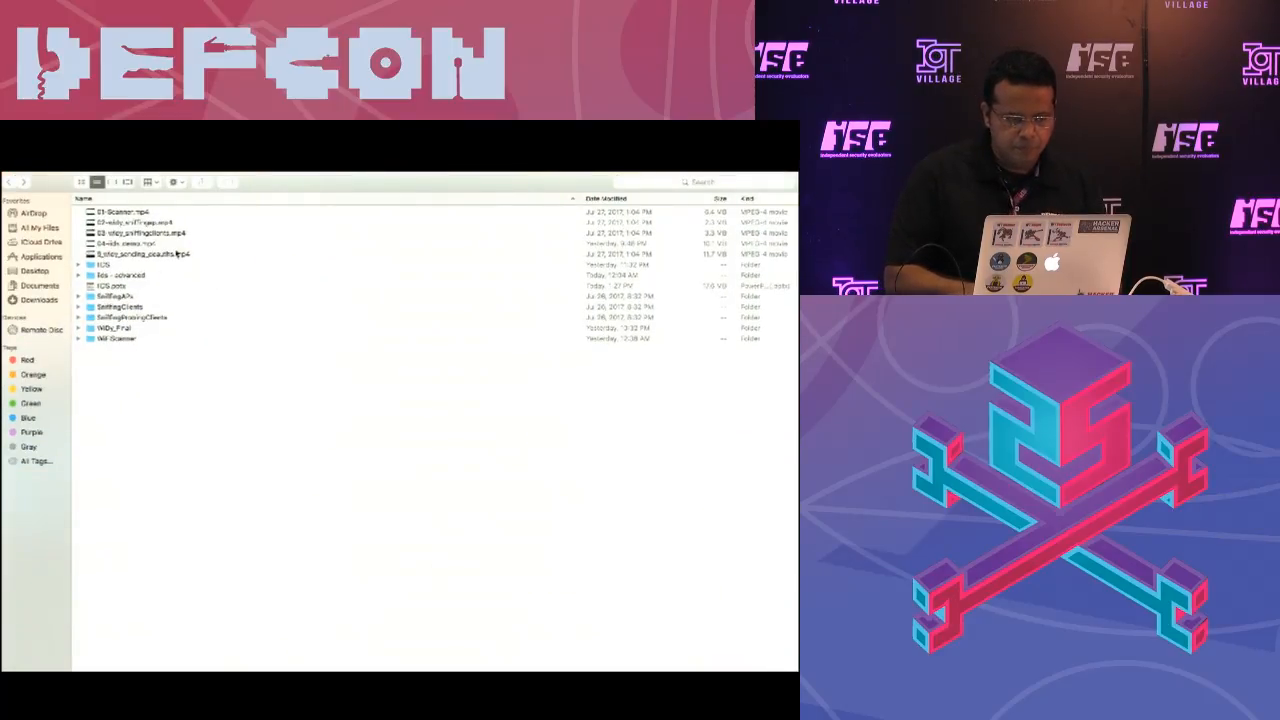
Step: Play the WiDy sniffing access points demo video in QuickTime, then close the player
double_click(140, 222)
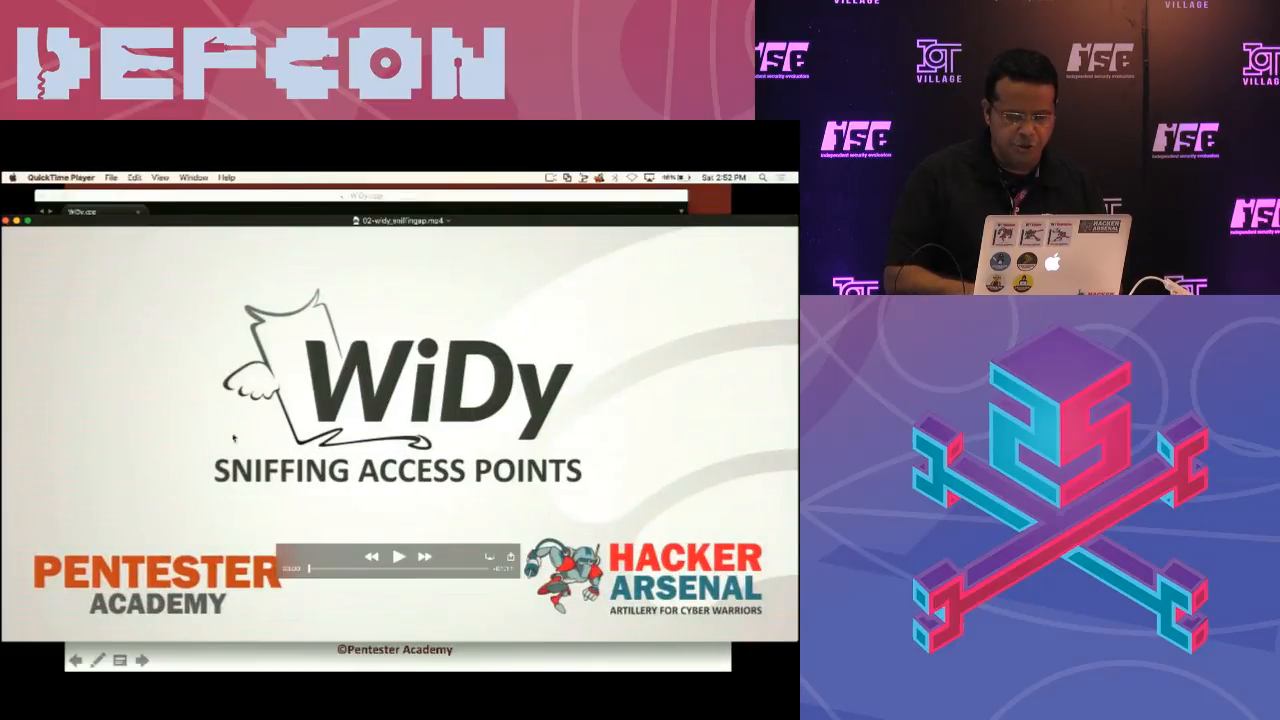
click(396, 556)
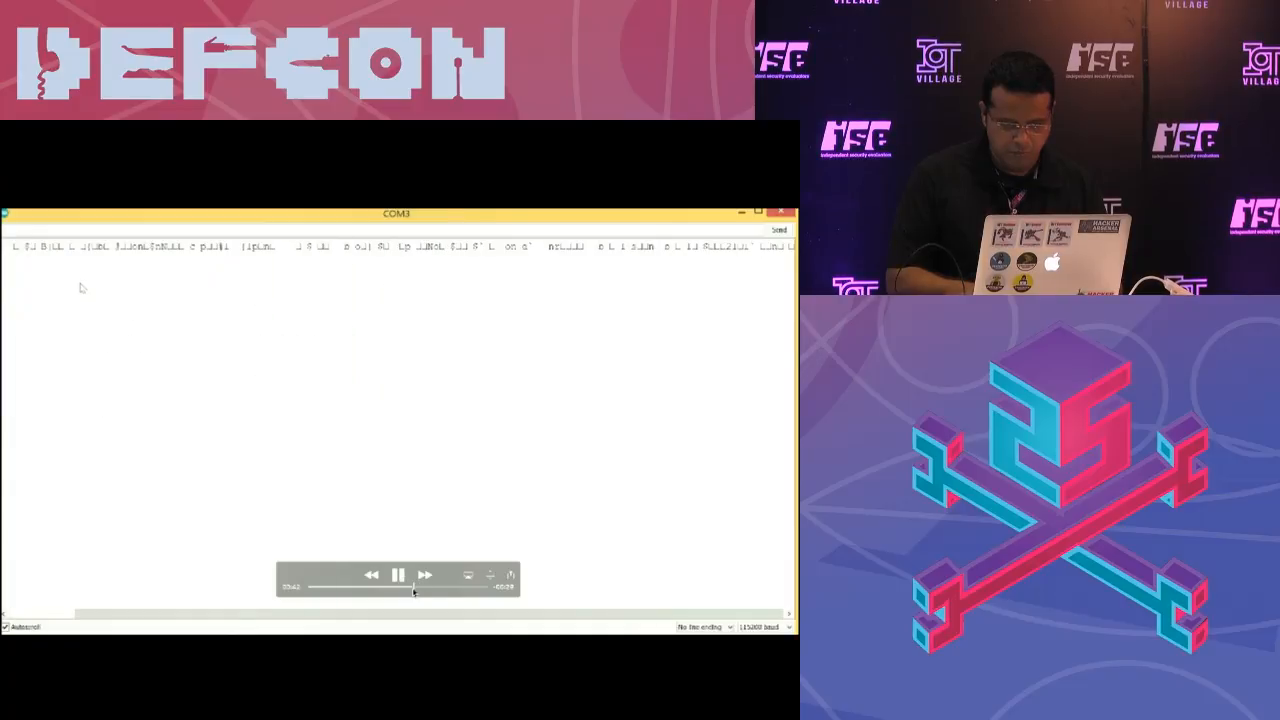
click(64, 228)
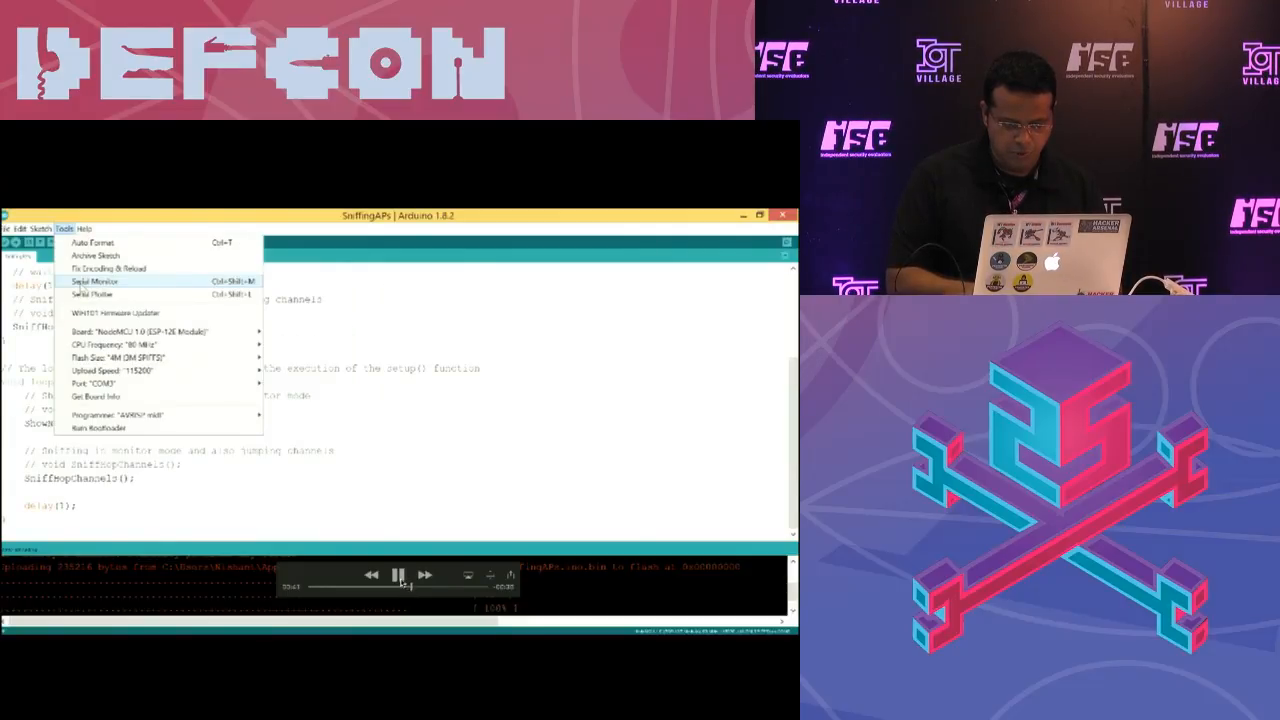
click(94, 280)
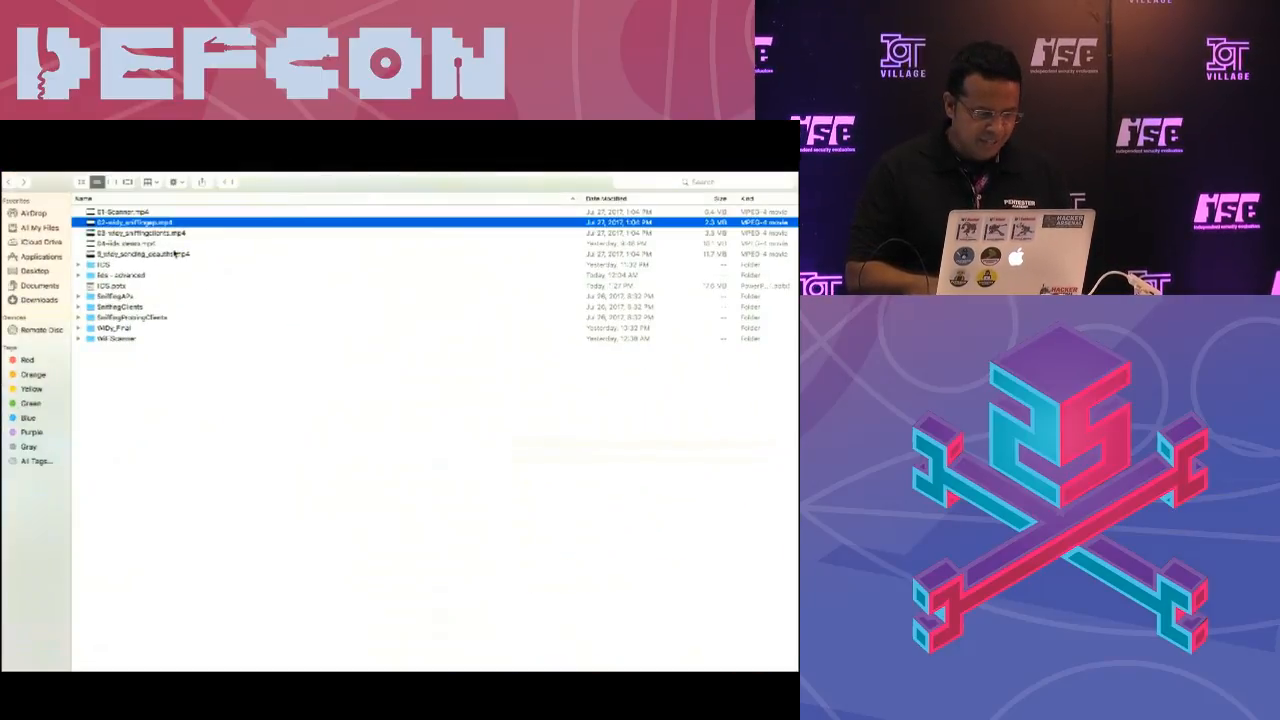
Step: Play the WiDy sniffing-clients demo video showing detected clients with SSIDs and RSSI
double_click(140, 222)
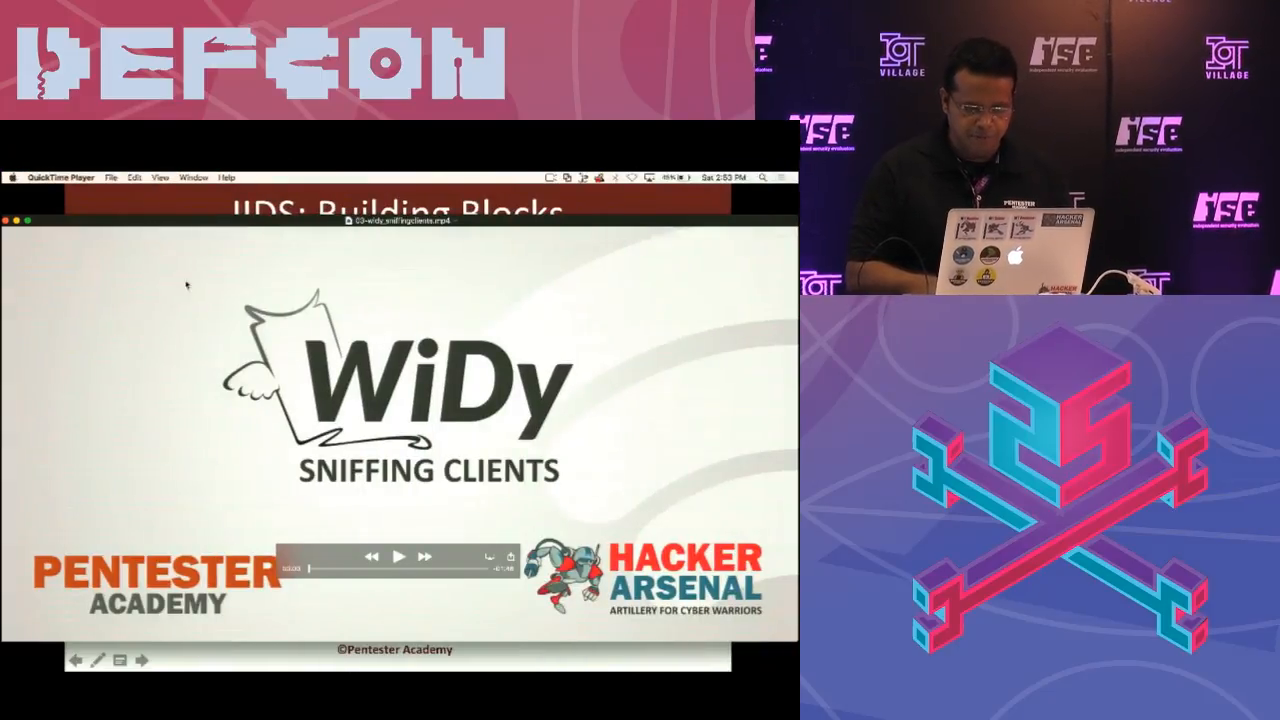
click(396, 556)
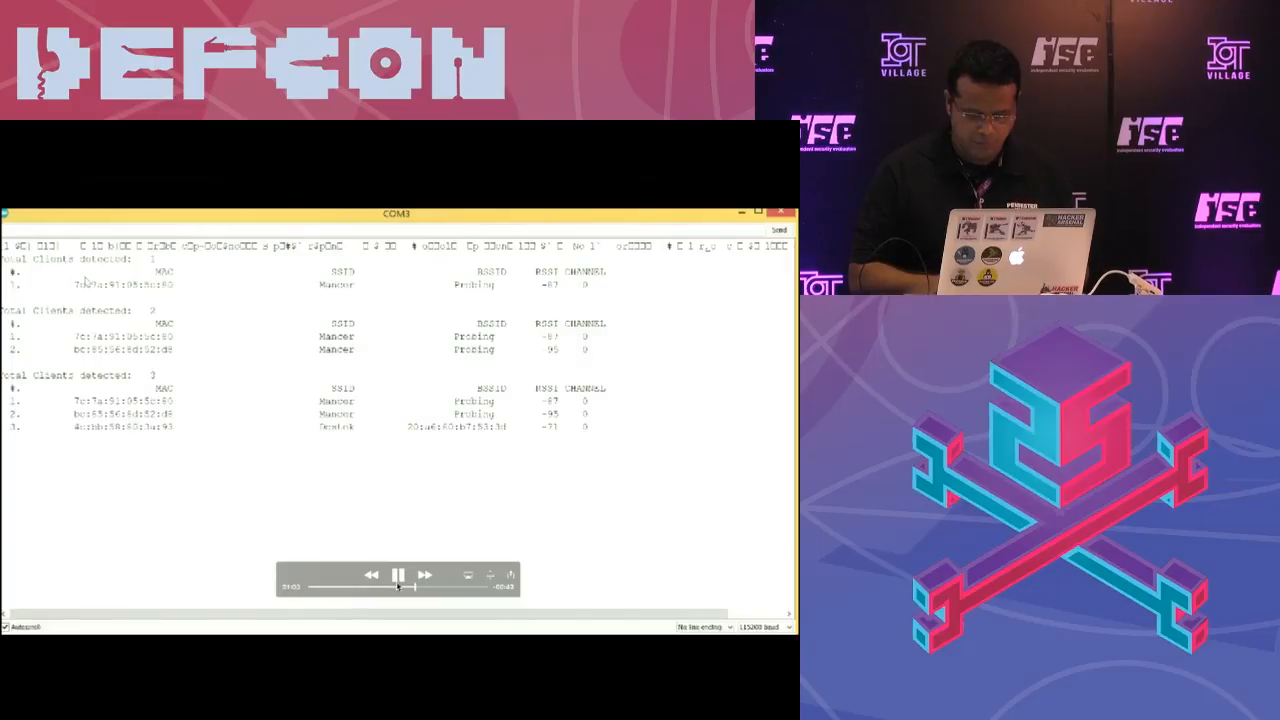
click(396, 574)
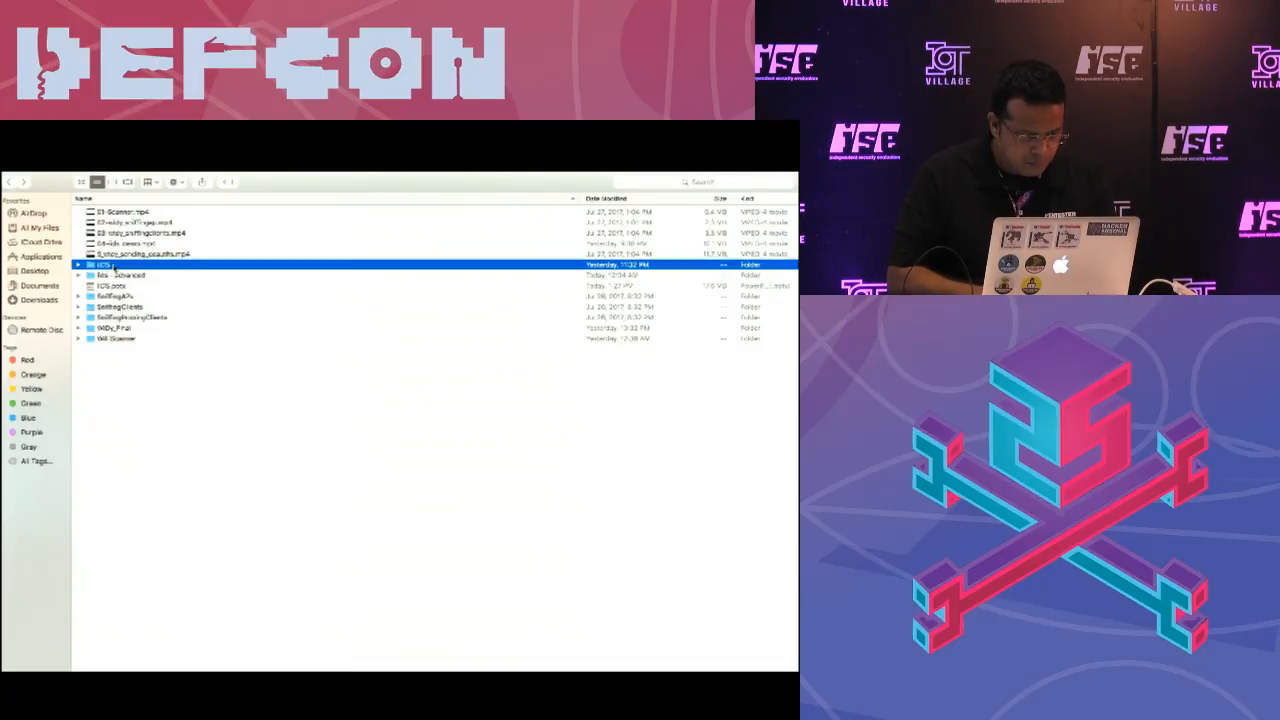
Step: Load the IDS sketch in Arduino IDE and browse the File and Arduino menus without choosing anything
double_click(120, 264)
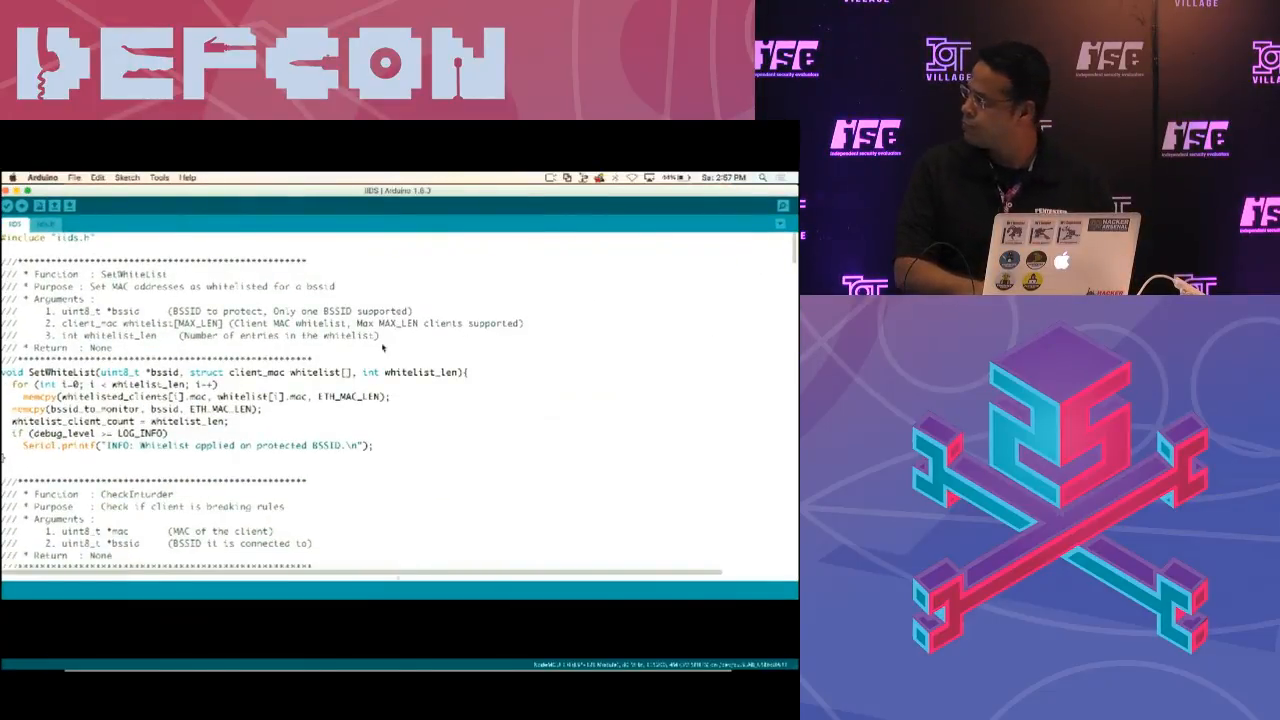
click(74, 176)
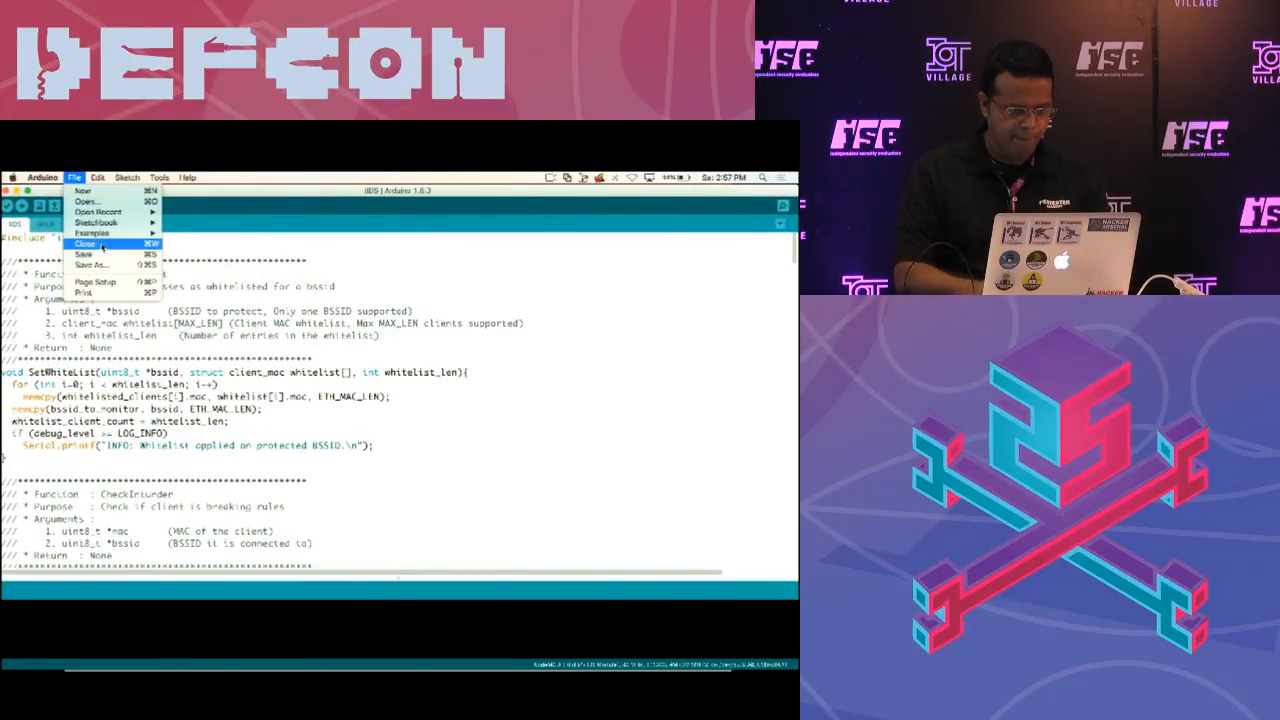
click(42, 176)
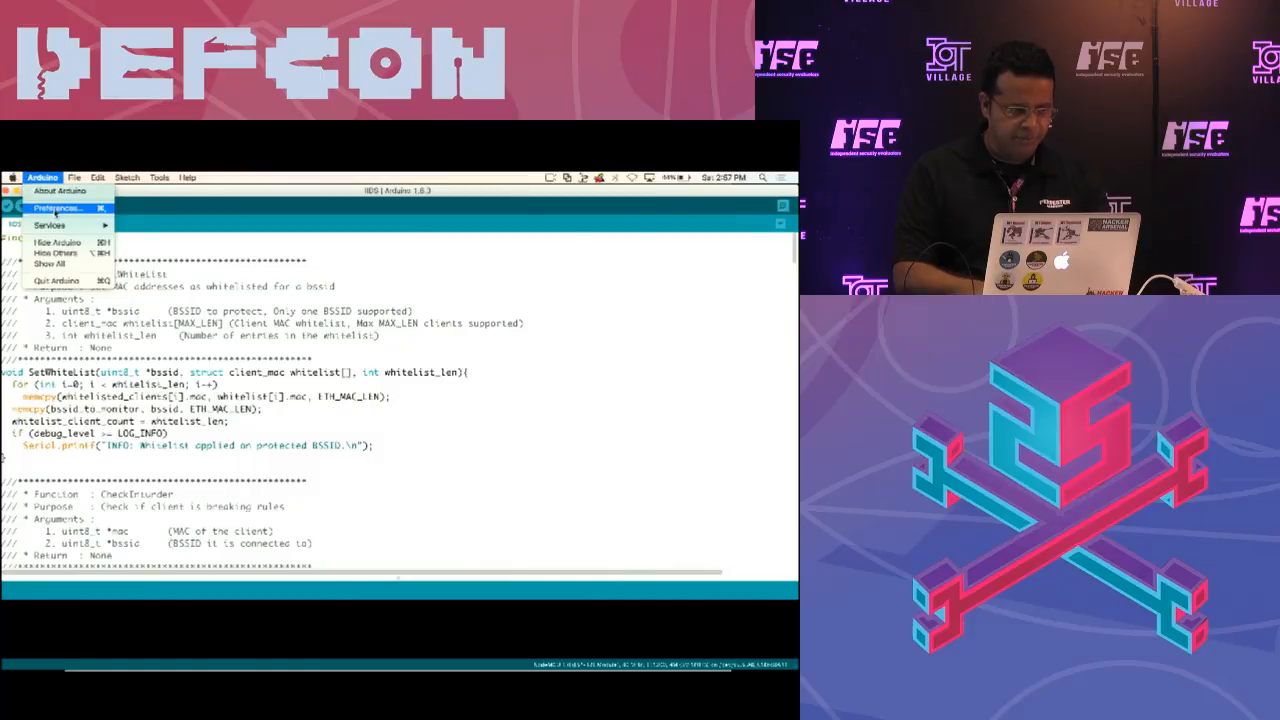
click(56, 208)
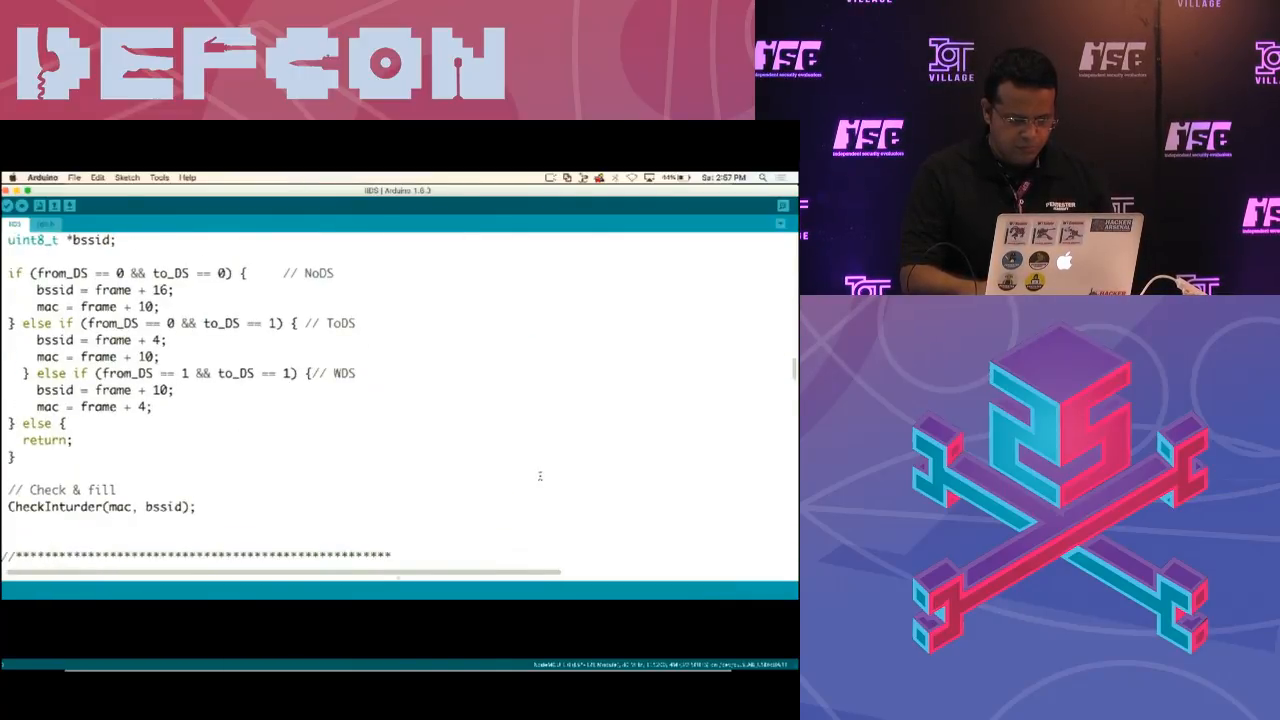
scroll(down, 3)
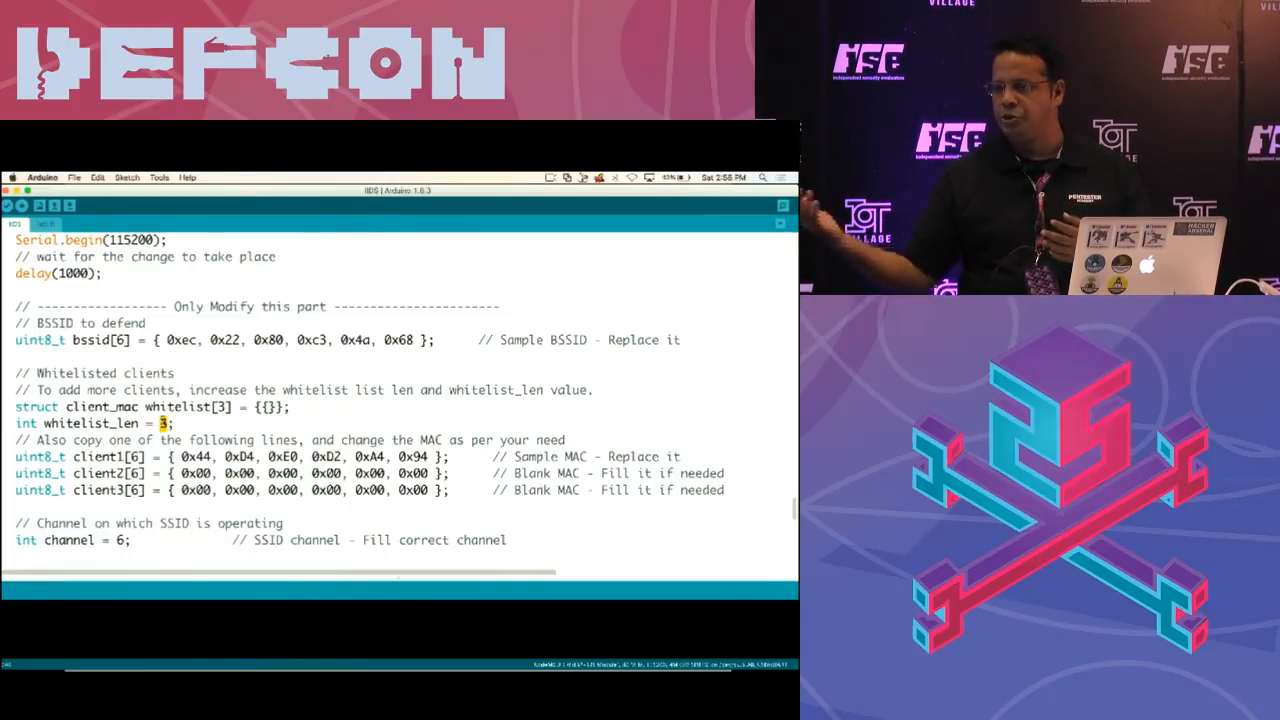
scroll(down, 3)
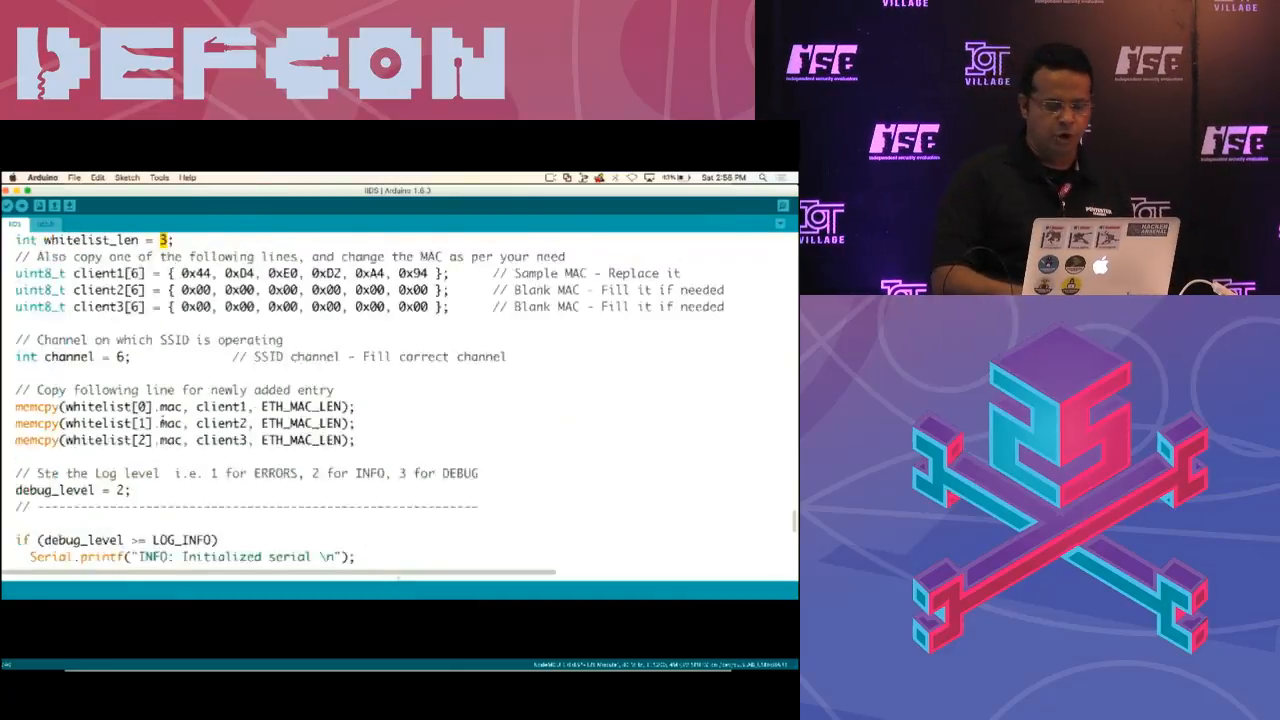
scroll(down, 3)
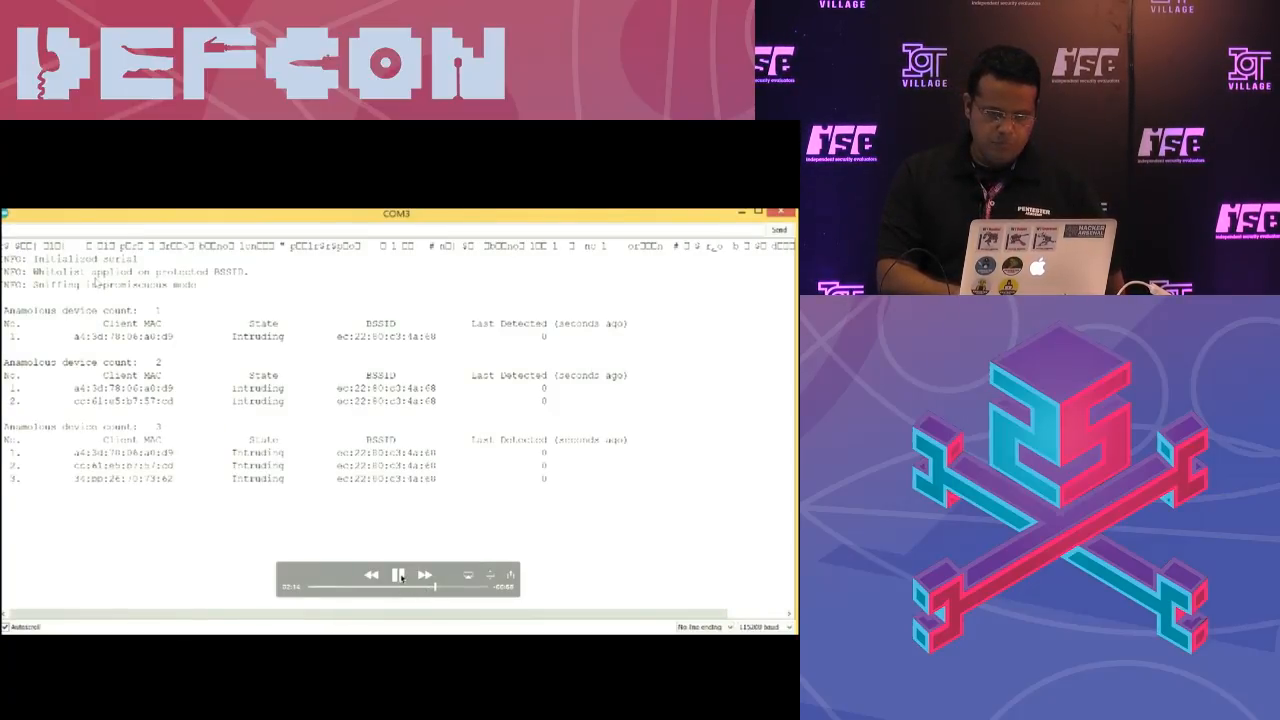
click(398, 574)
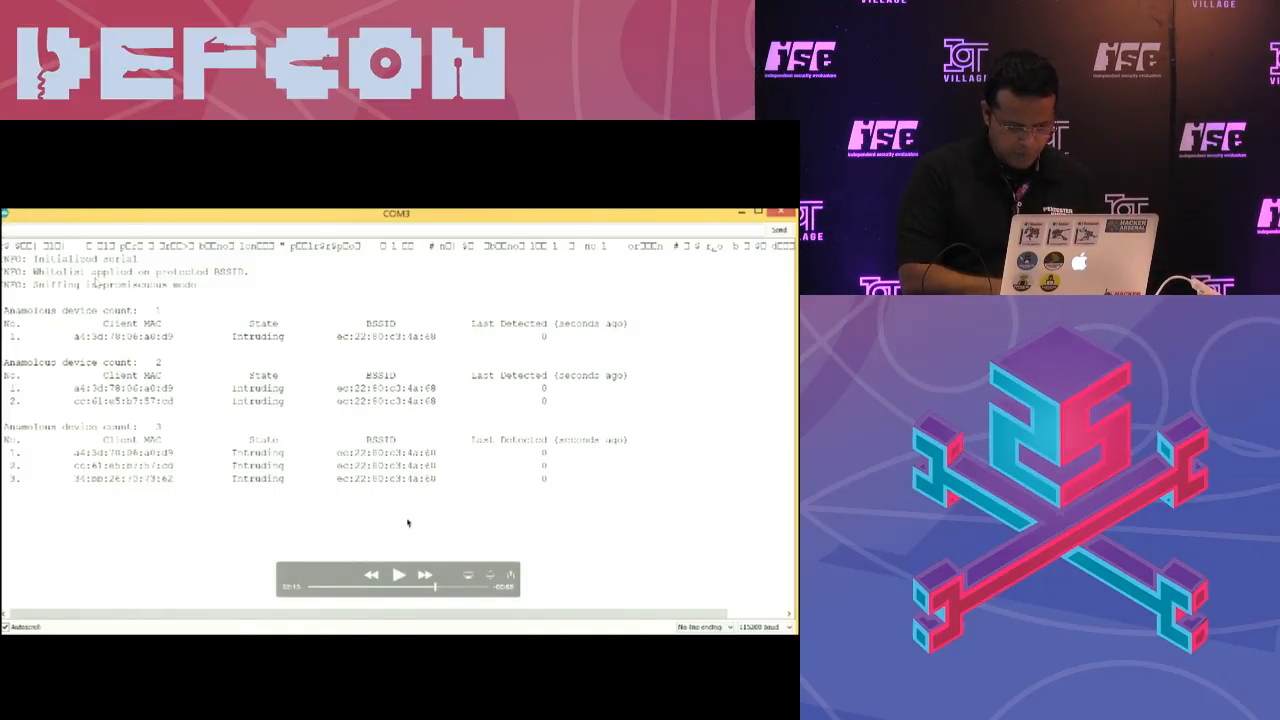
Step: Resume the Serial Monitor demo so further anomalous device reports scroll by, then return to the demo folder
click(400, 574)
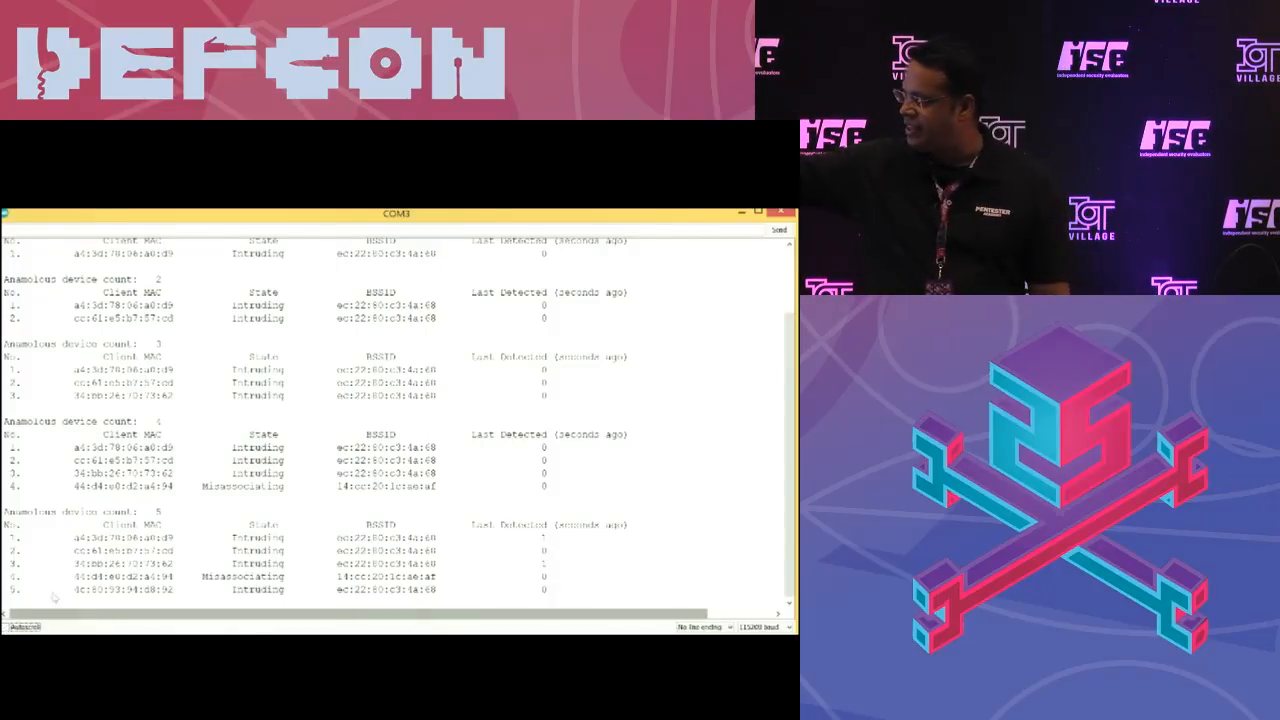
double_click(120, 538)
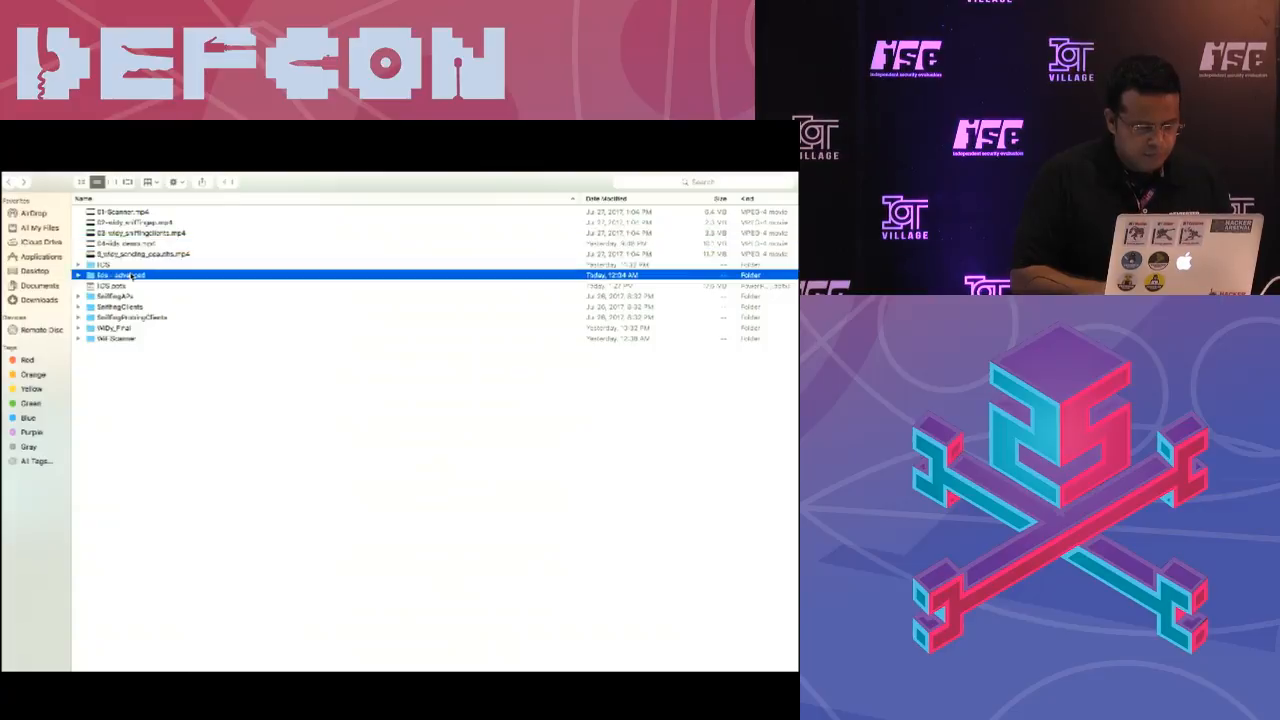
Step: Load the beacon-classification report document from the project folder into Word
double_click(120, 276)
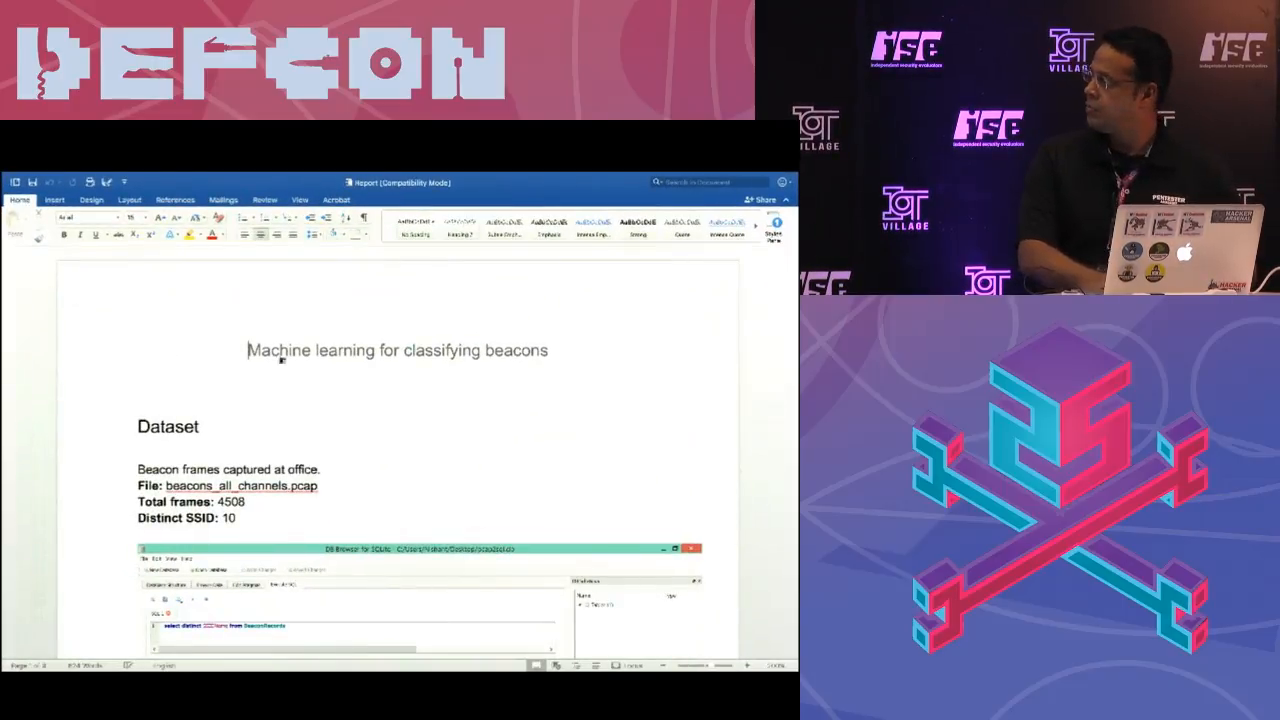
Step: Read the report down to its CSV 'Export it' section, then bring up editing options over the SendingDeauth sketch code
scroll(down, 3)
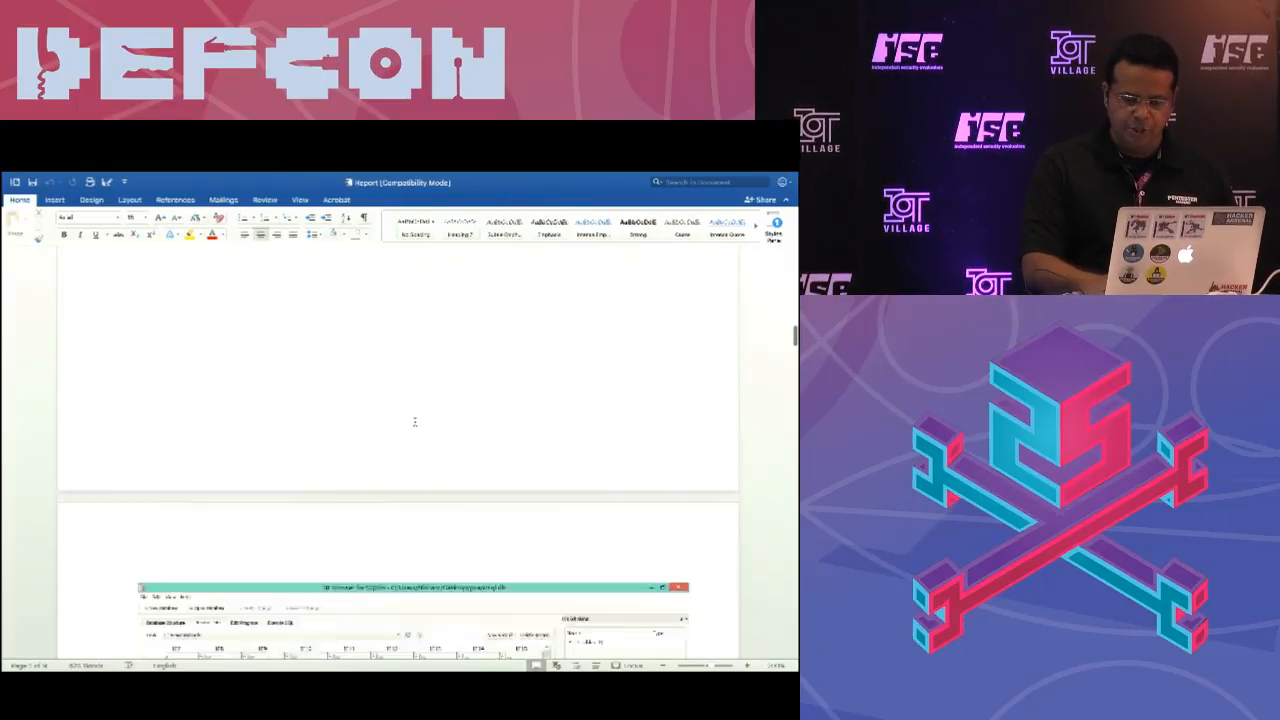
scroll(down, 3)
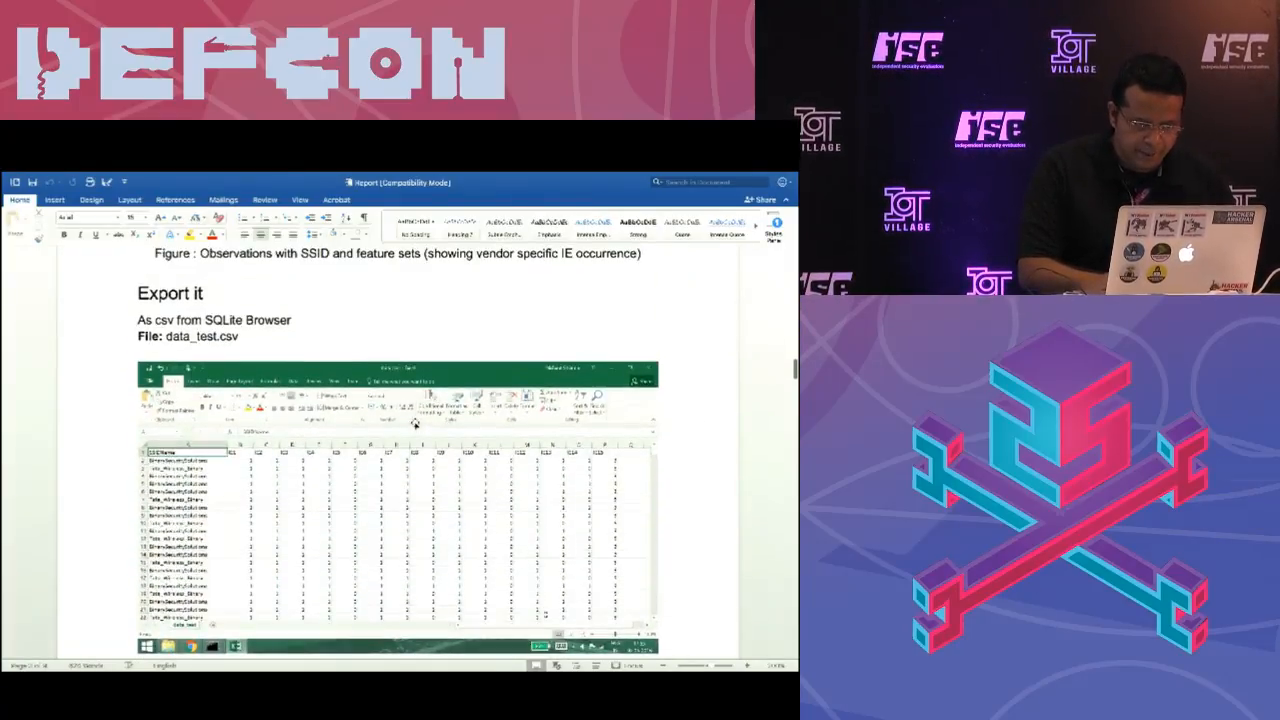
scroll(down, 3)
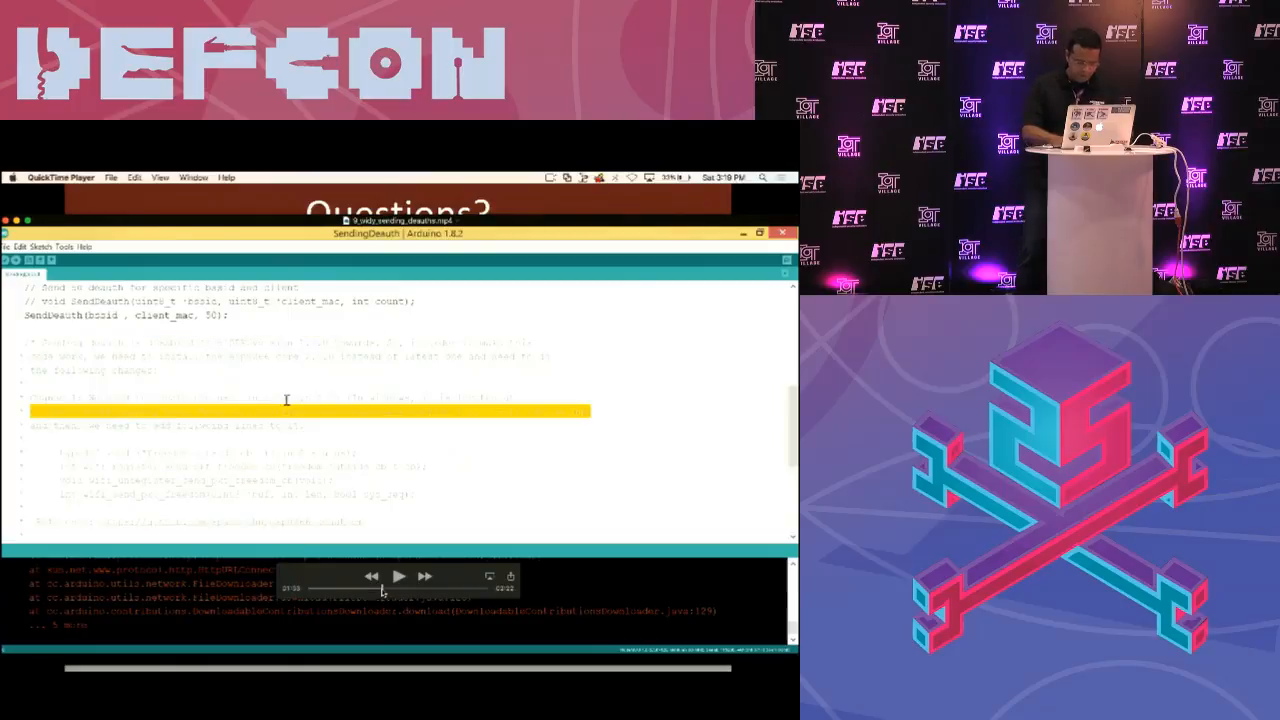
right_click(288, 480)
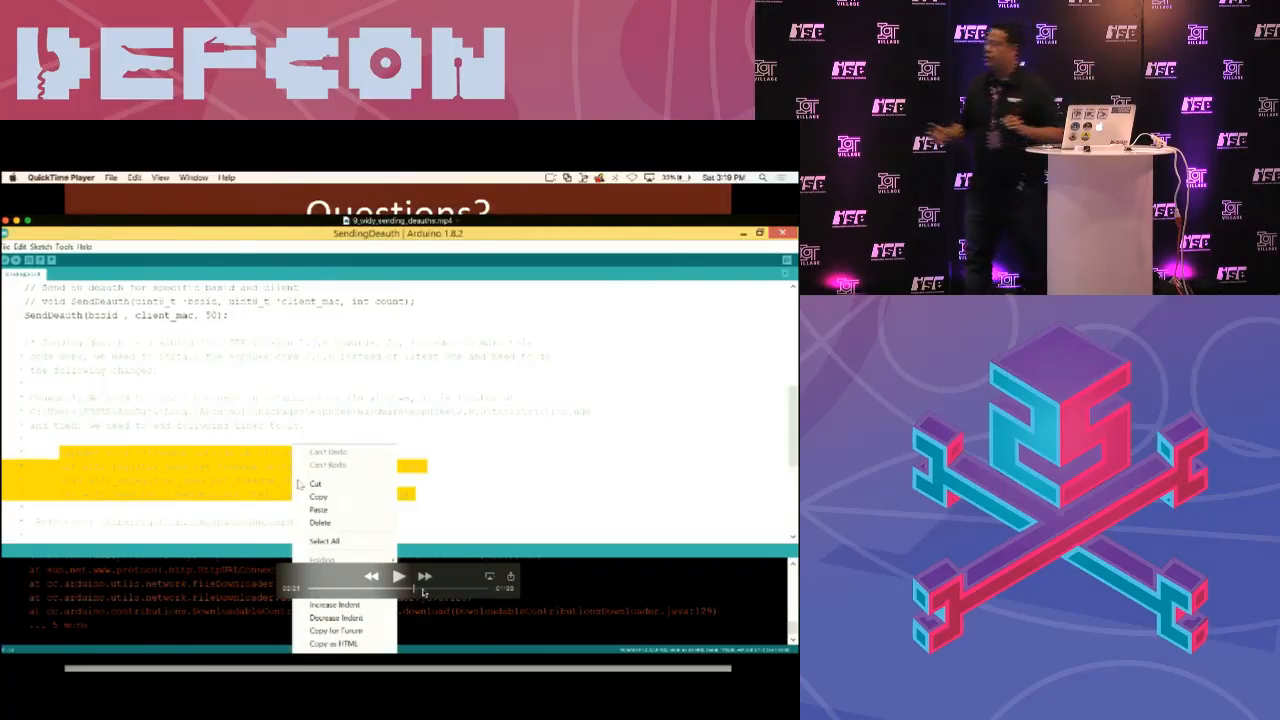